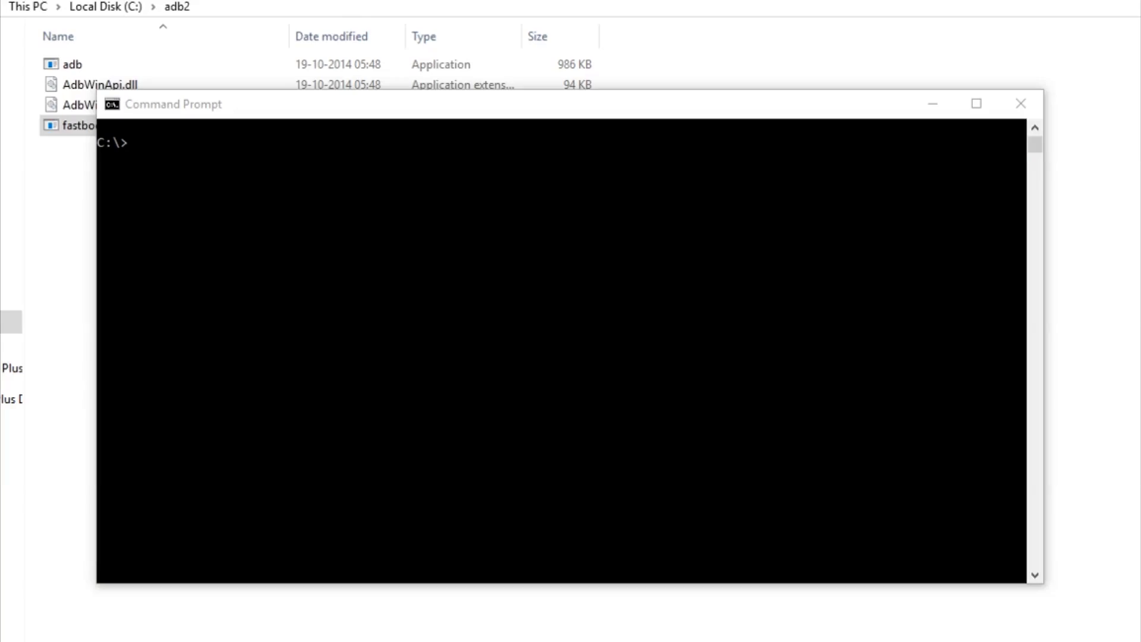
# Change into the adb2 folder and list attached devices with 'adb devices'.
pyautogui.click(509, 119)
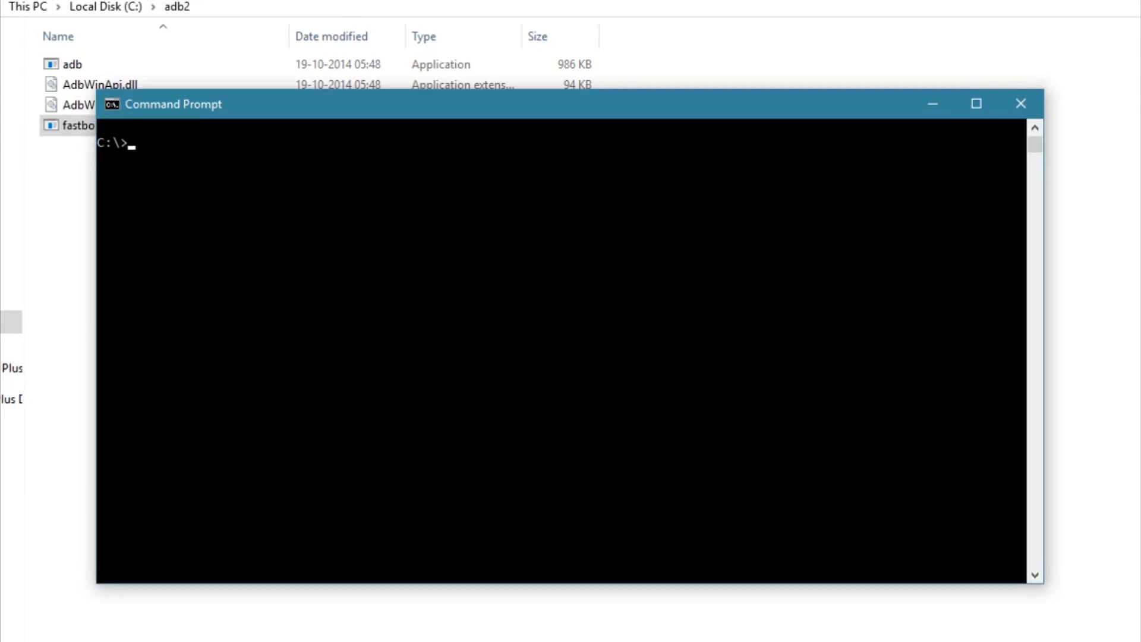
pyautogui.write('cd adb2')
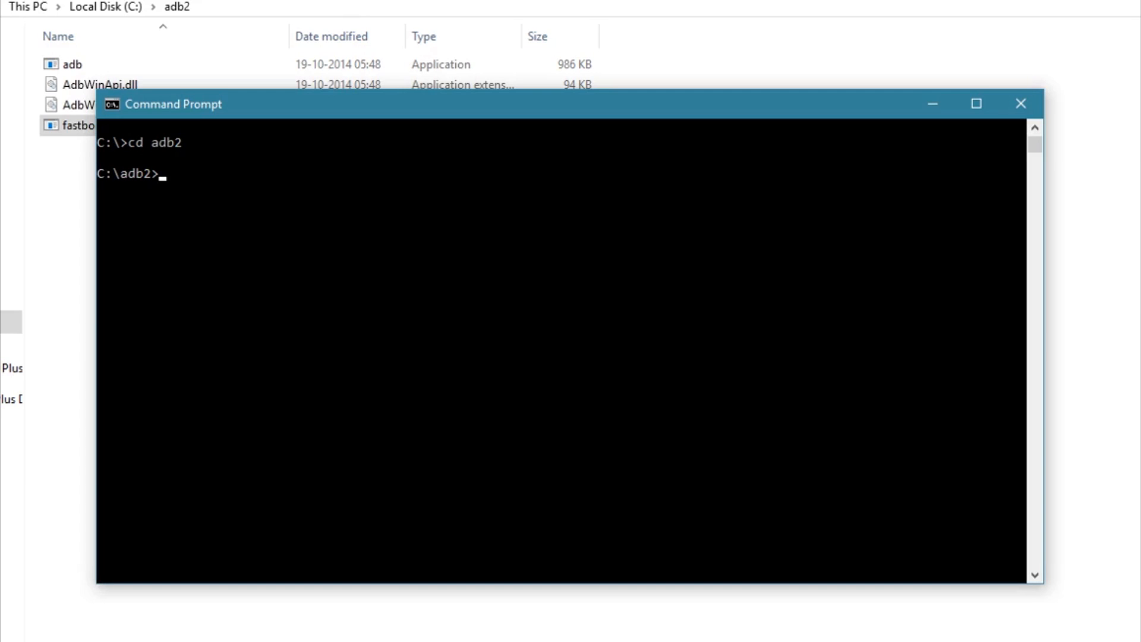
pyautogui.write('adb devices')
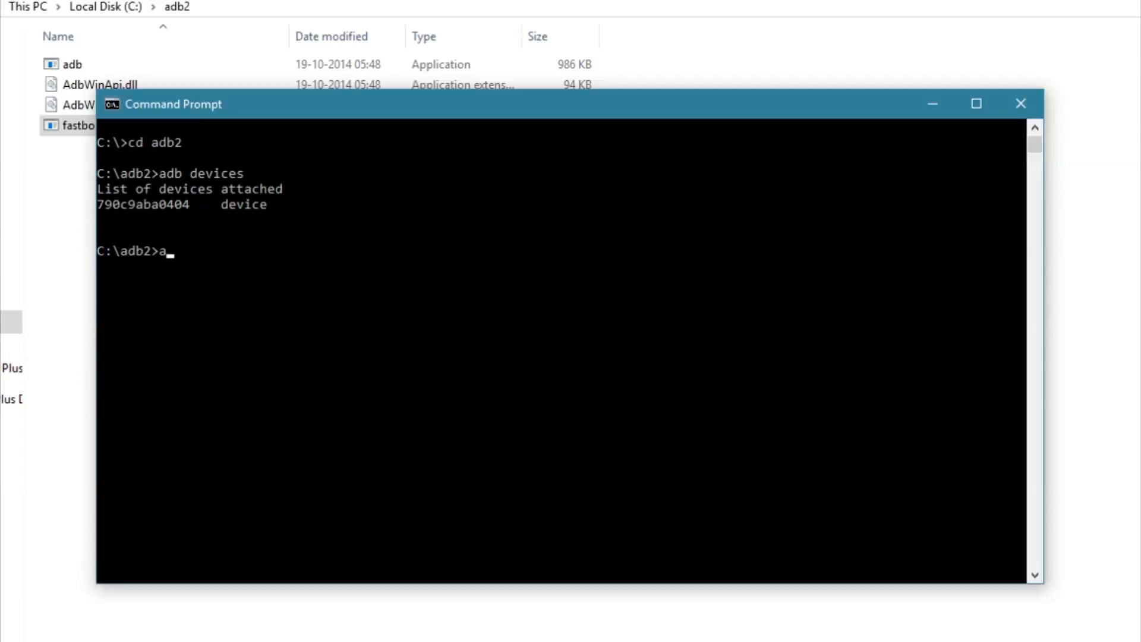
# Reboot the phone into the bootloader and confirm it appears under 'fastboot devices'.
pyautogui.write('db reboot')
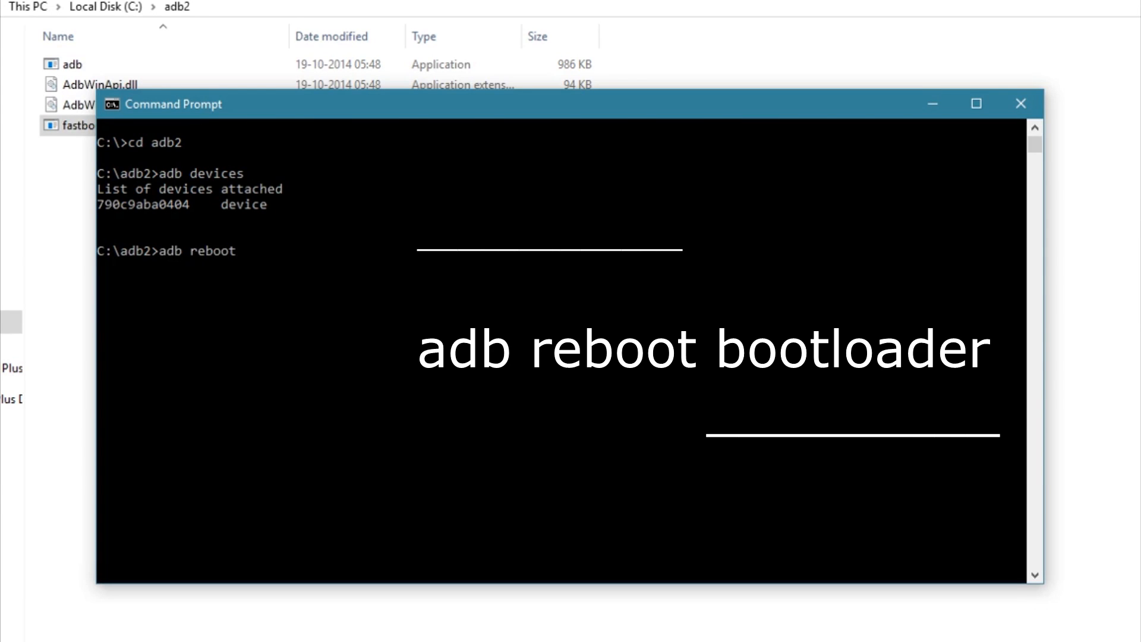
pyautogui.write('bootloader')
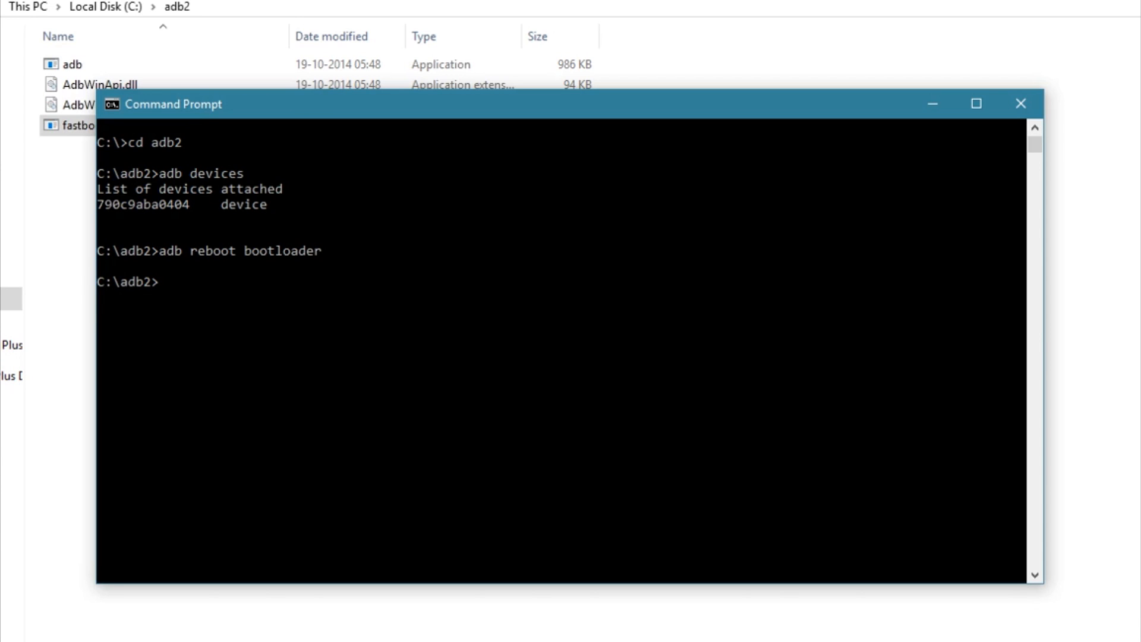
pyautogui.write('fastboot devices')
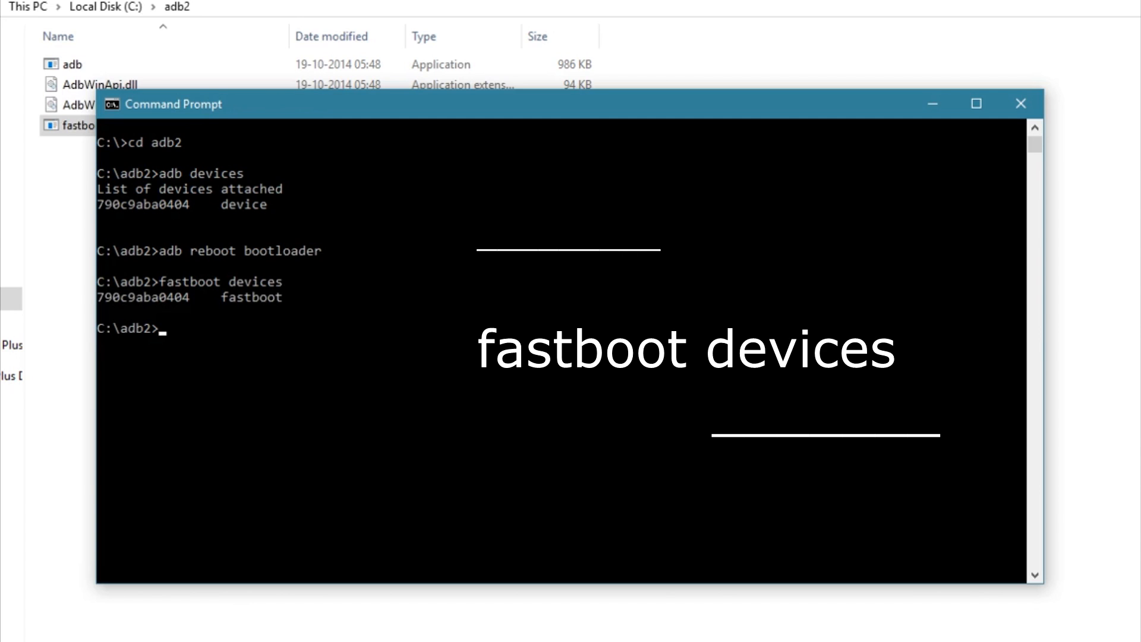
# Run 'fastboot oem device-info', which shows Device unlocked: false, and begin the unlock command.
pyautogui.write('fastboot oem device')
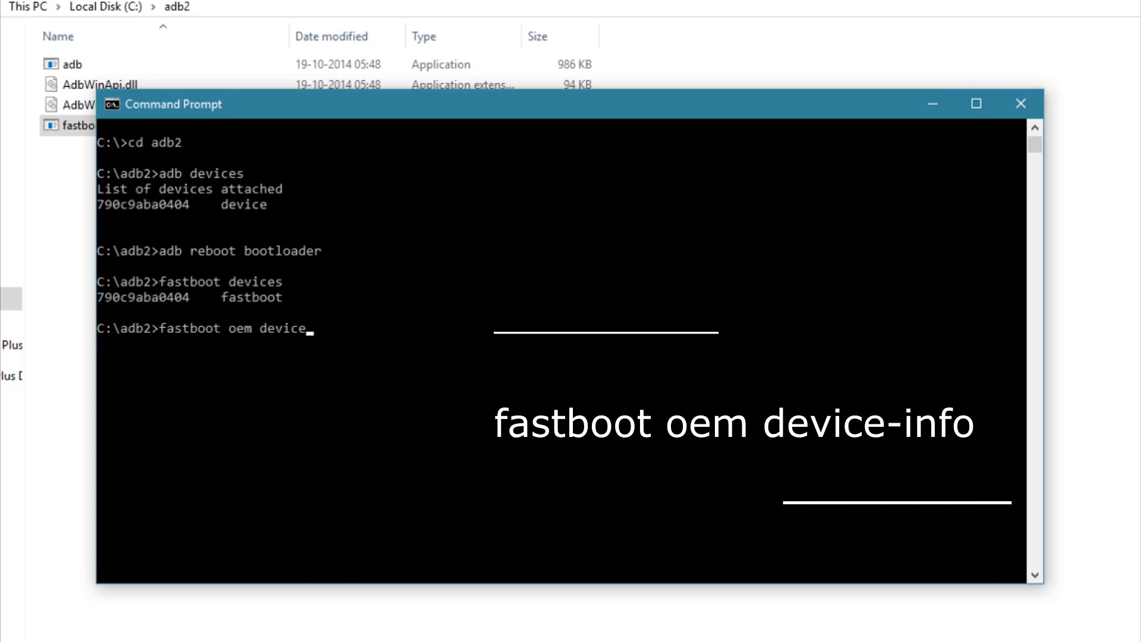
pyautogui.write('-info')
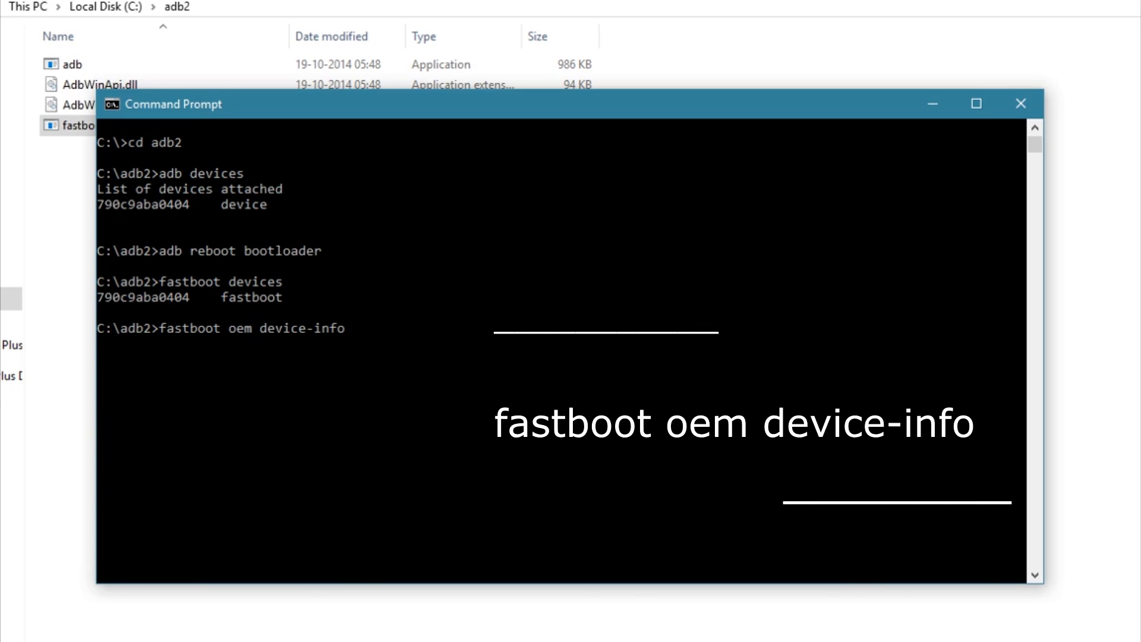
pyautogui.press('Enter')
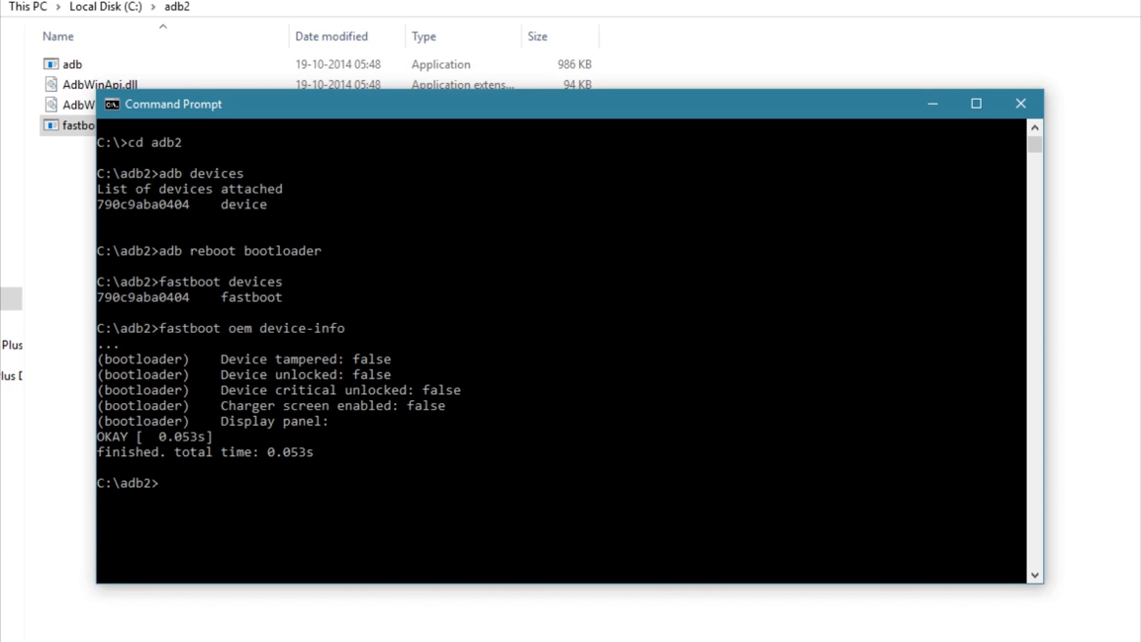
pyautogui.write('fastboot oem unlock')
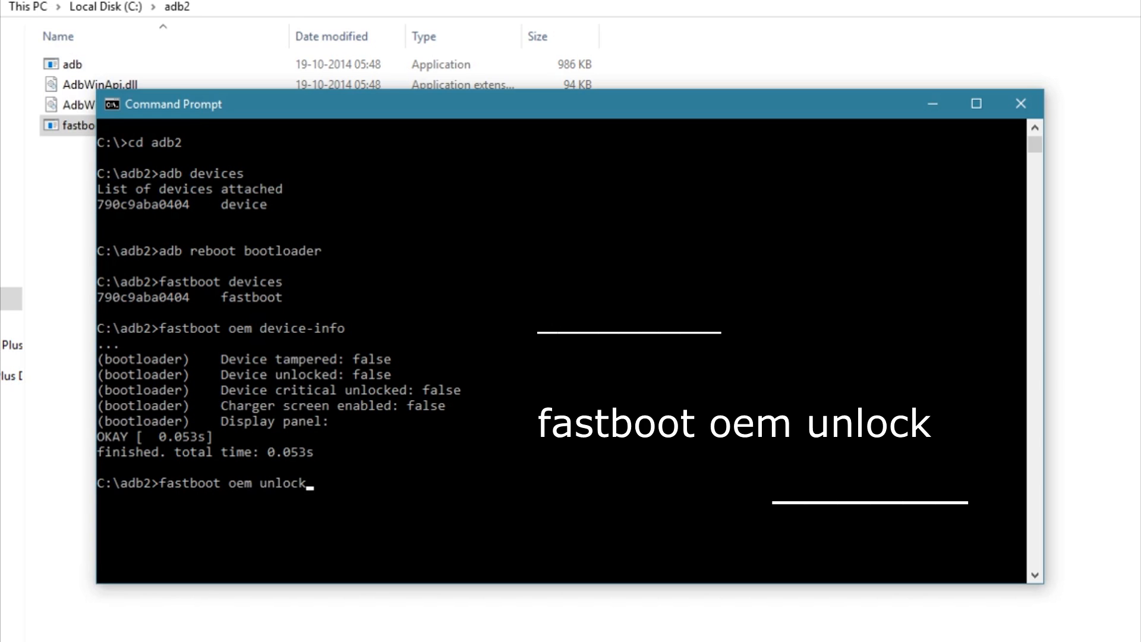
# Run 'fastboot oem unlock', then rerun device-info to confirm Device unlocked: true.
pyautogui.press('Enter')
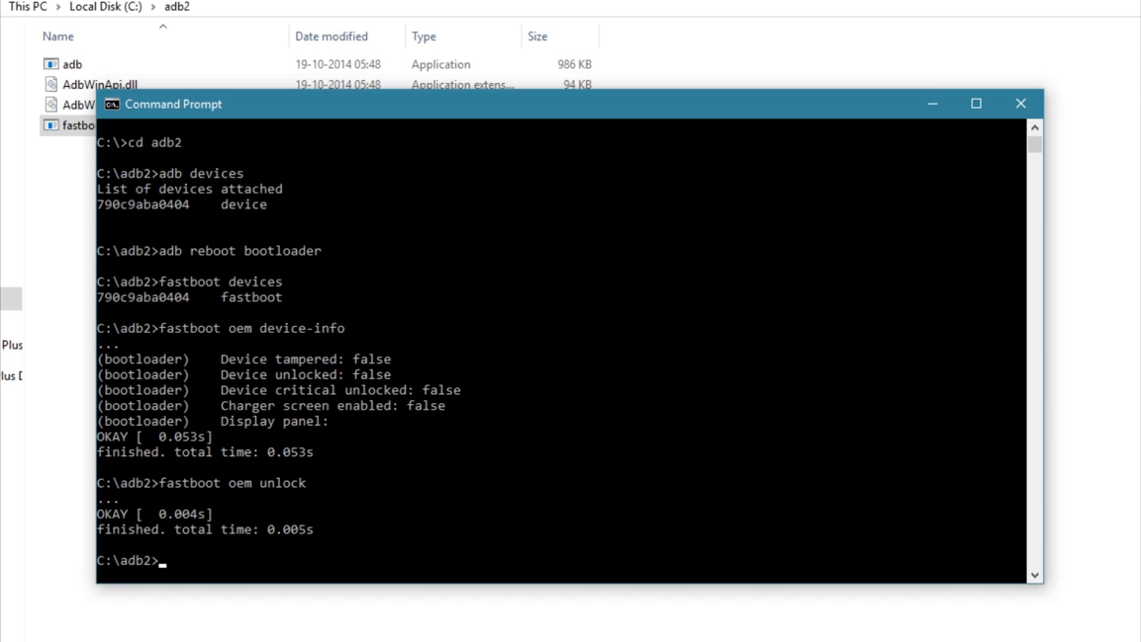
pyautogui.write('f')
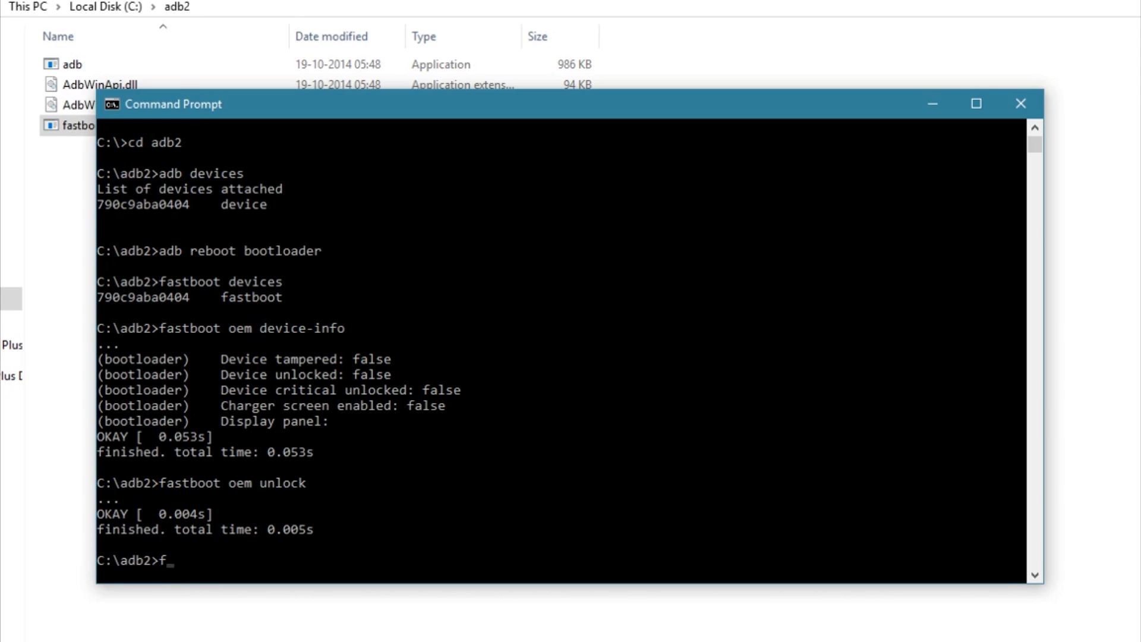
pyautogui.write('astboot')
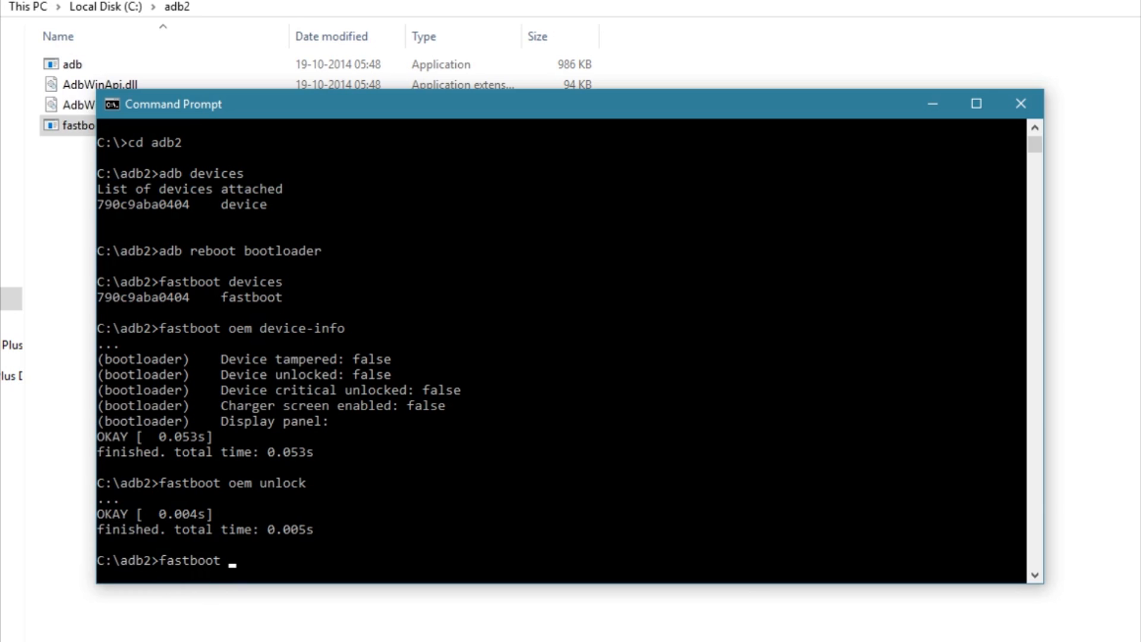
pyautogui.write('oem device')
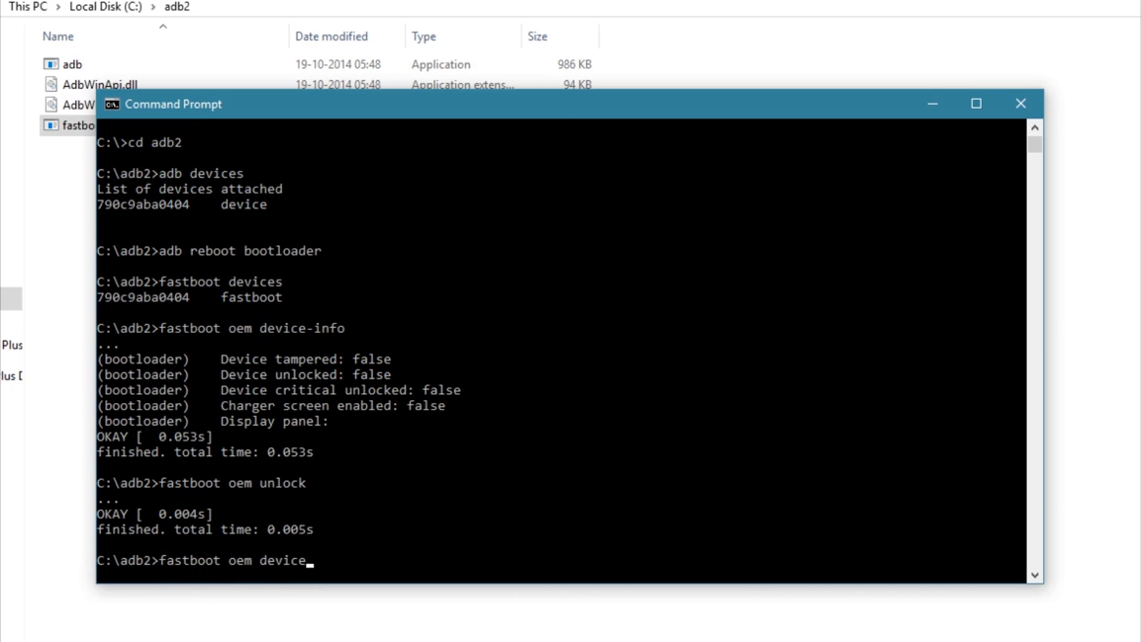
pyautogui.press('Enter')
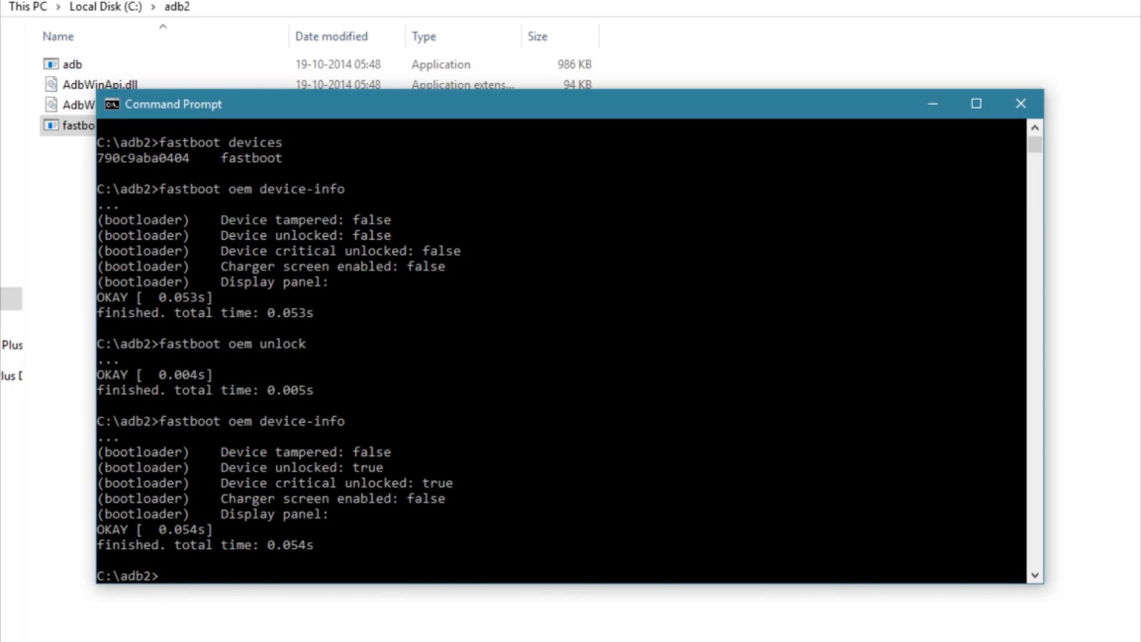
pyautogui.write('fastbo')
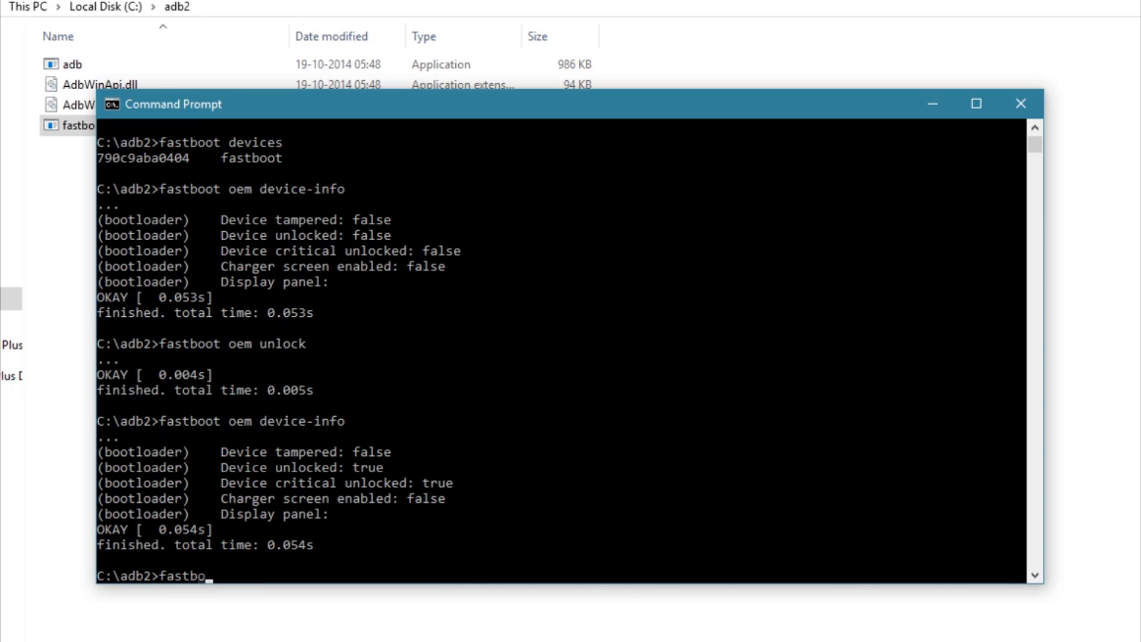
# Type 'fastboot reboot' at the prompt without running it.
pyautogui.write('ot')
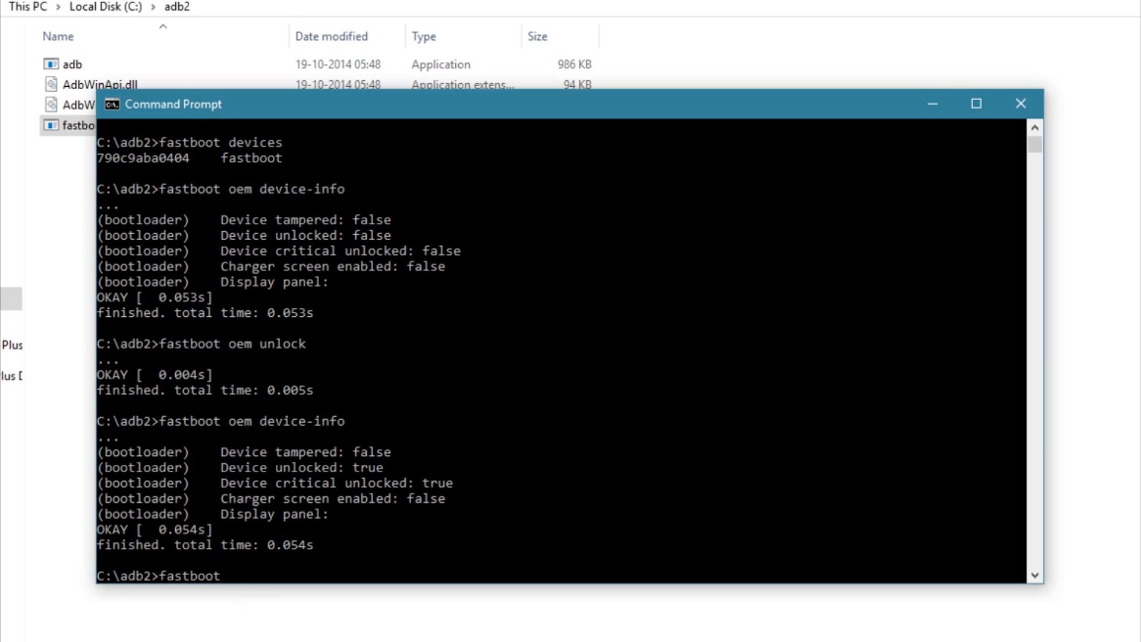
pyautogui.write('reboot')
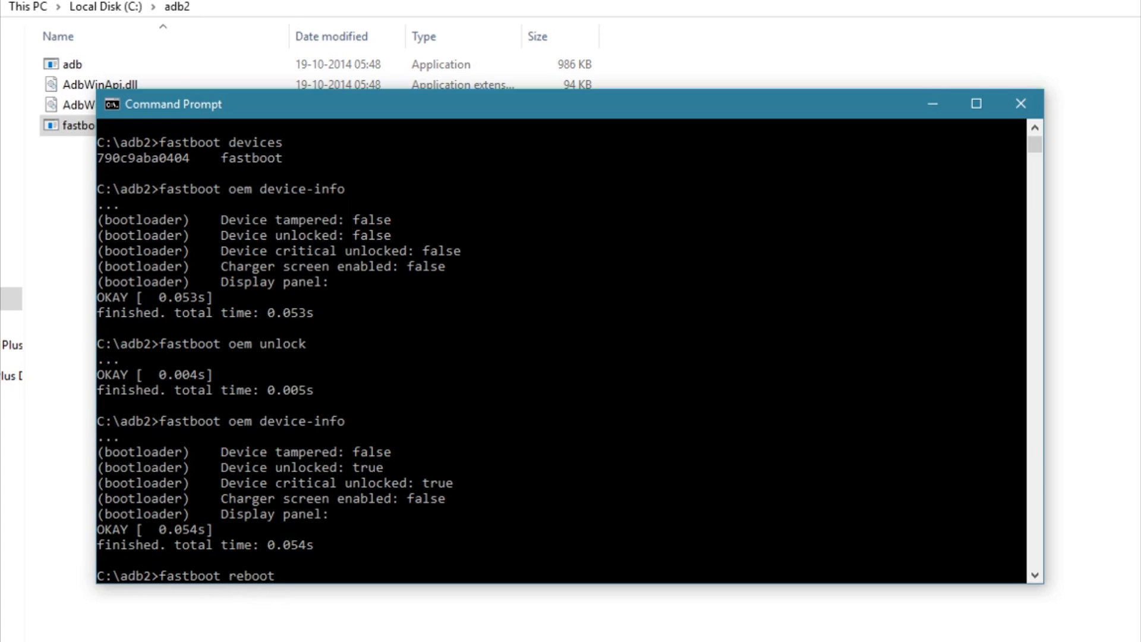